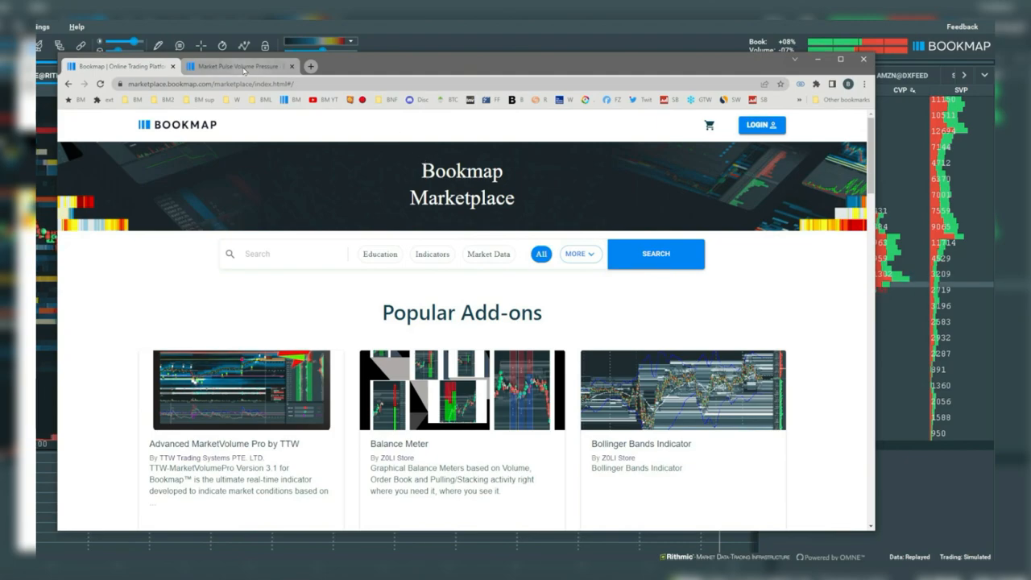
Switch to the Market Pulse Volume Pressure documentation tab beside the Marketplace.
click(238, 66)
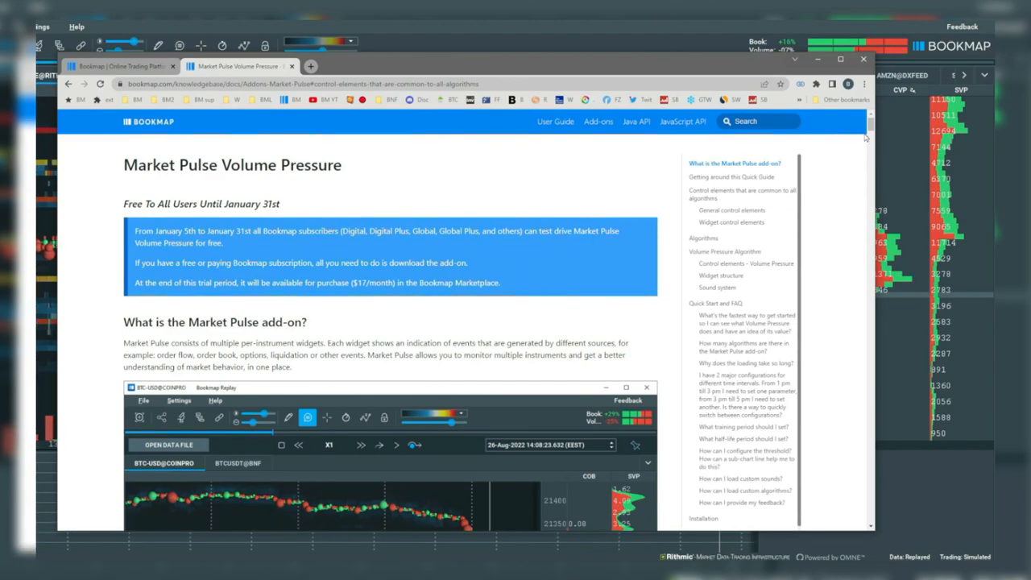
Scroll the Market Pulse article down to the algorithm diagram and download link.
scroll(down, 3)
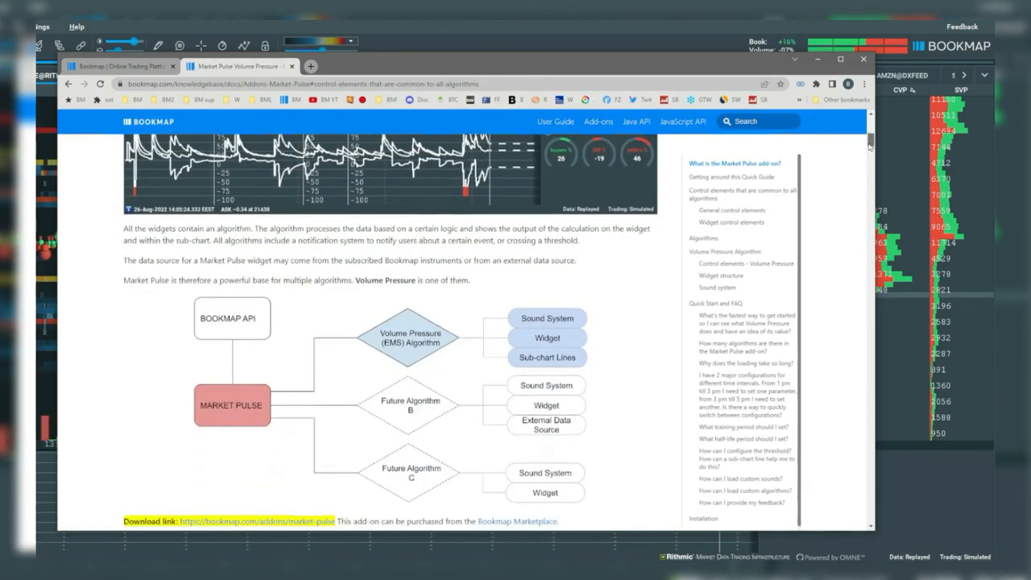
scroll(down, 3)
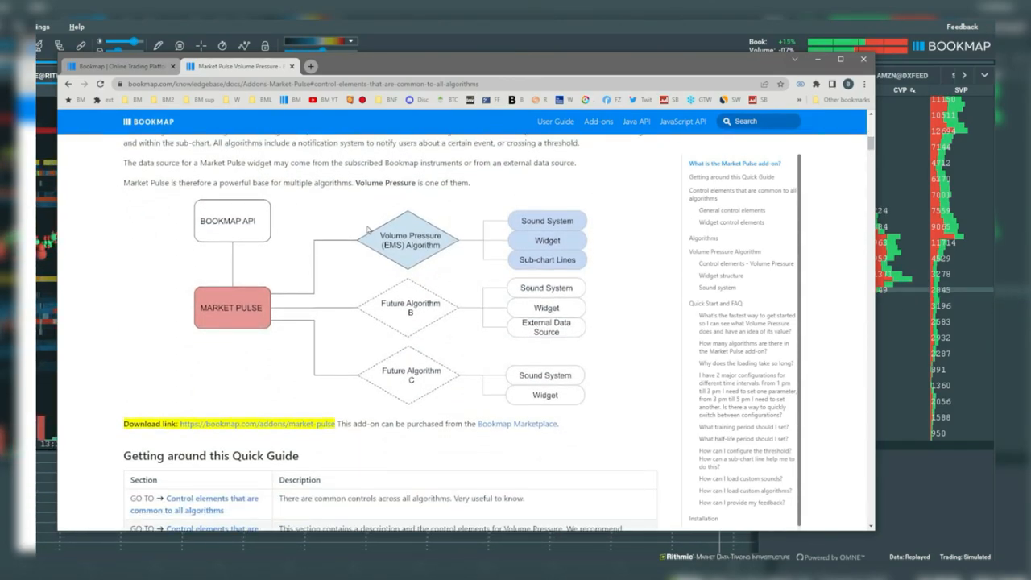
mouse_move(411, 238)
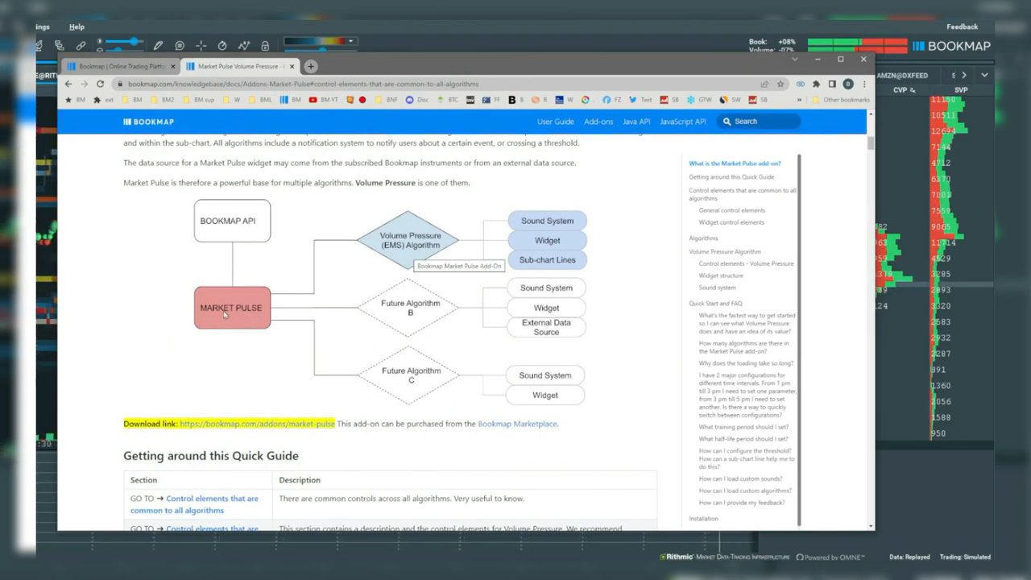
mouse_move(380, 268)
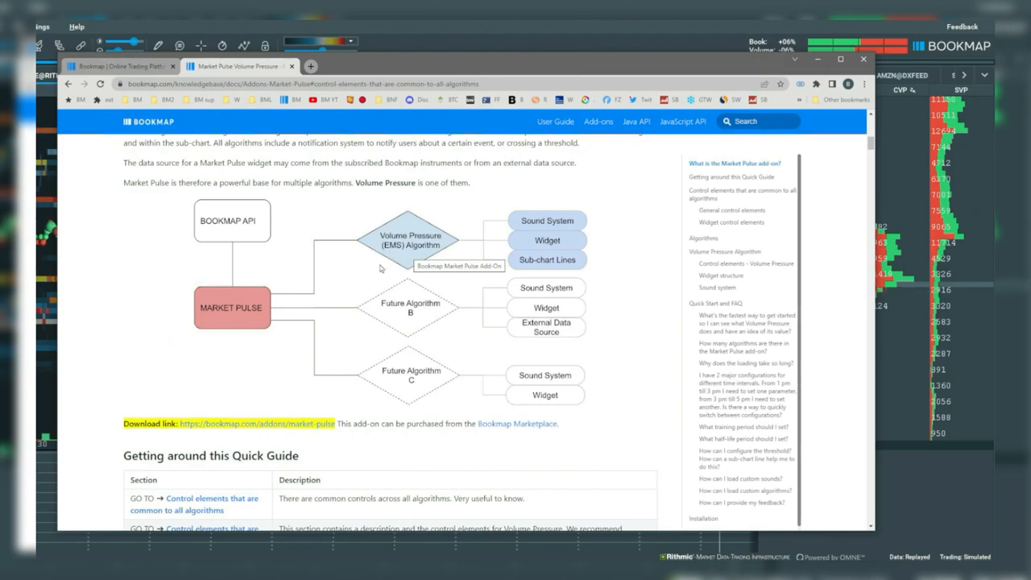
mouse_move(459, 203)
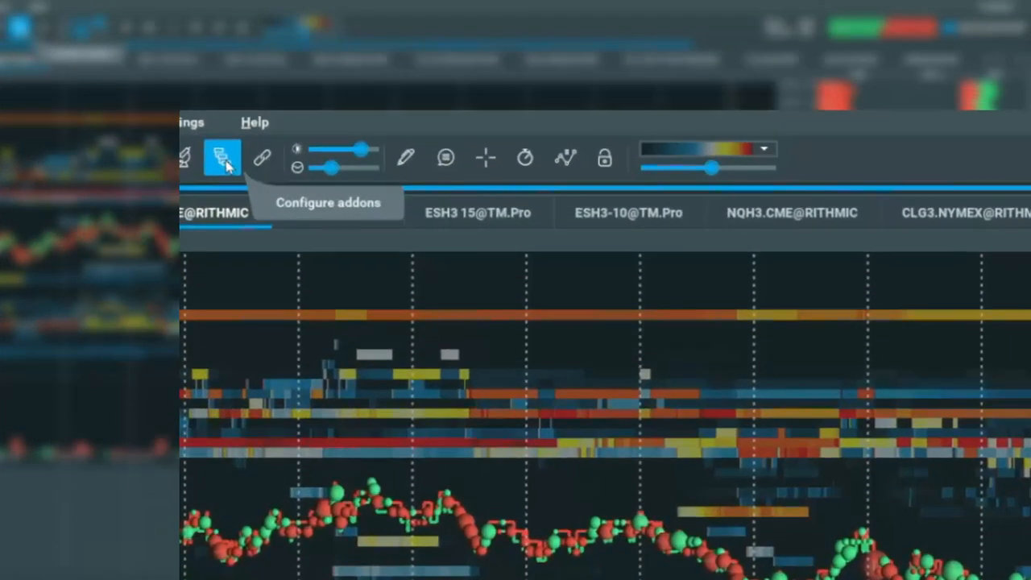
Open Configure addons to reach the Market Pulse settings for ESH3.
click(222, 157)
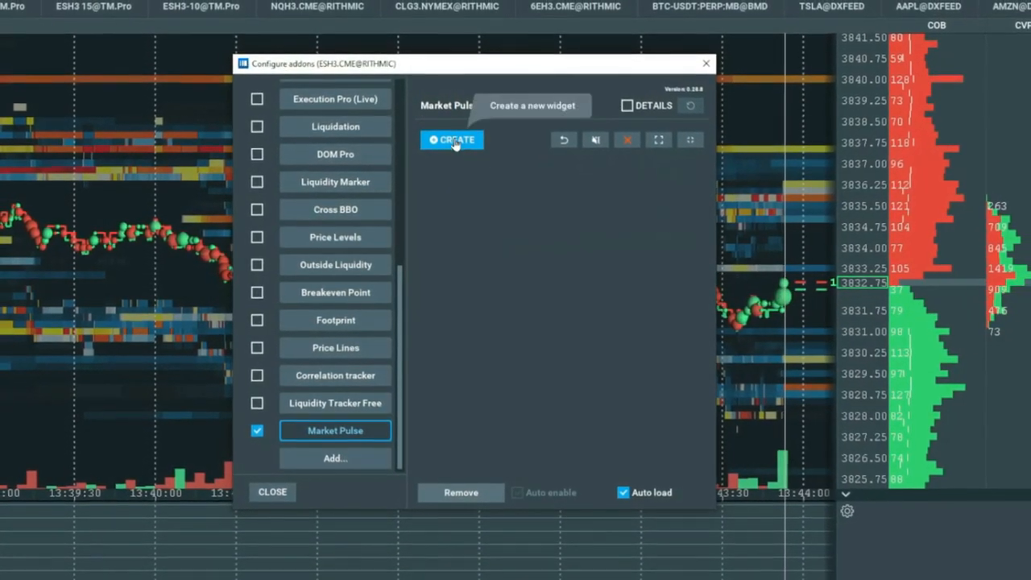
Create the ESH3-VP Volume Pressure widget and view the algorithm's description.
click(451, 139)
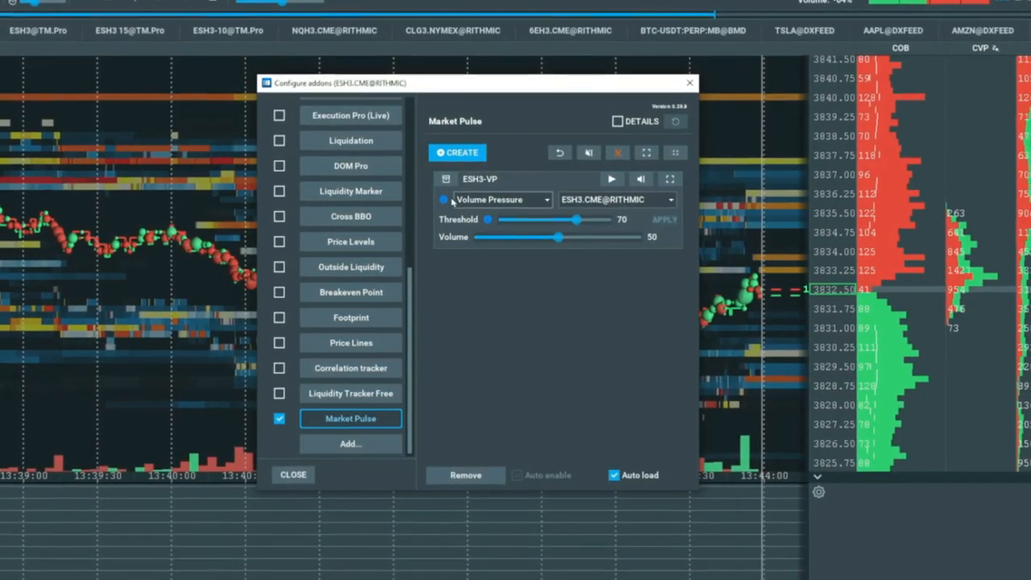
mouse_move(443, 199)
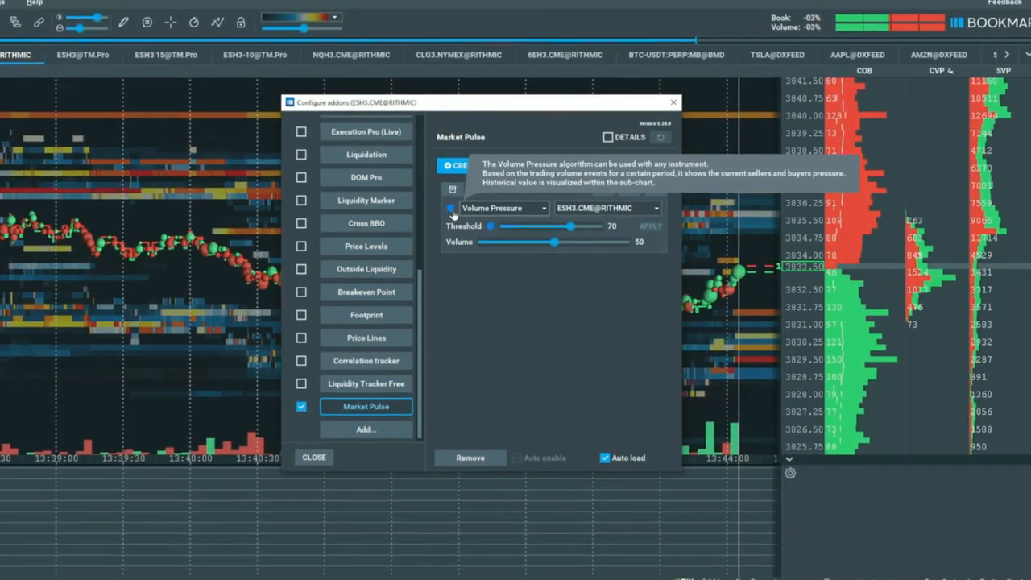
click(457, 165)
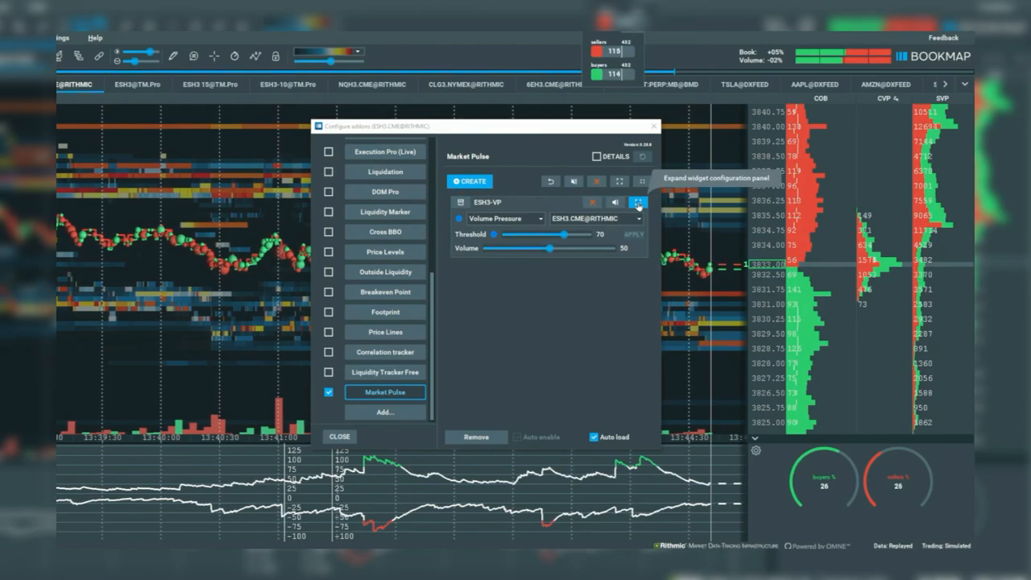
Expand the ESH3-VP widget's configuration panel into a separate settings window.
click(637, 202)
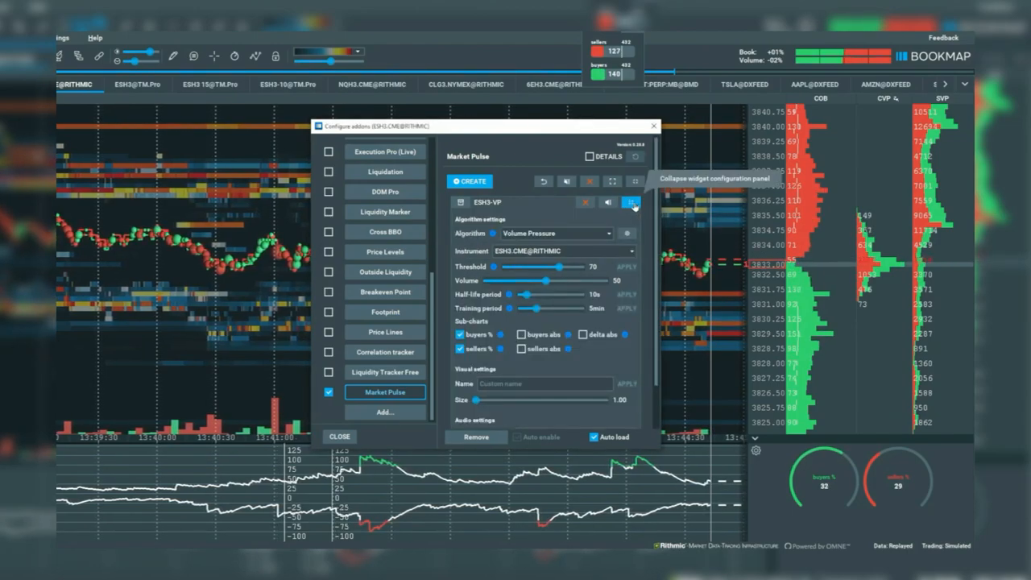
click(634, 202)
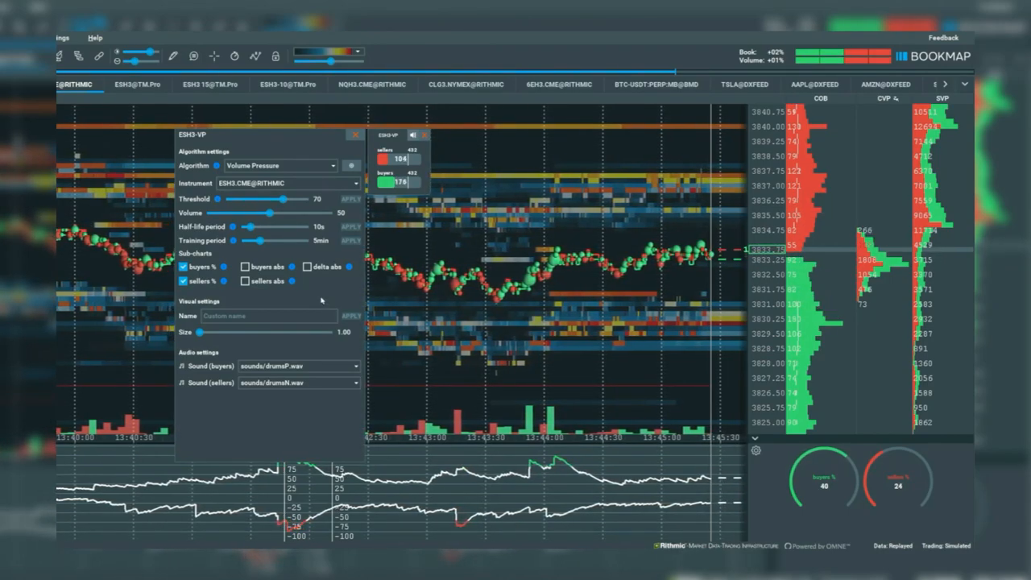
Set Volume to 49, browse buyer alert sounds, and raise widget Size to 2.50.
drag(274, 213, 296, 212)
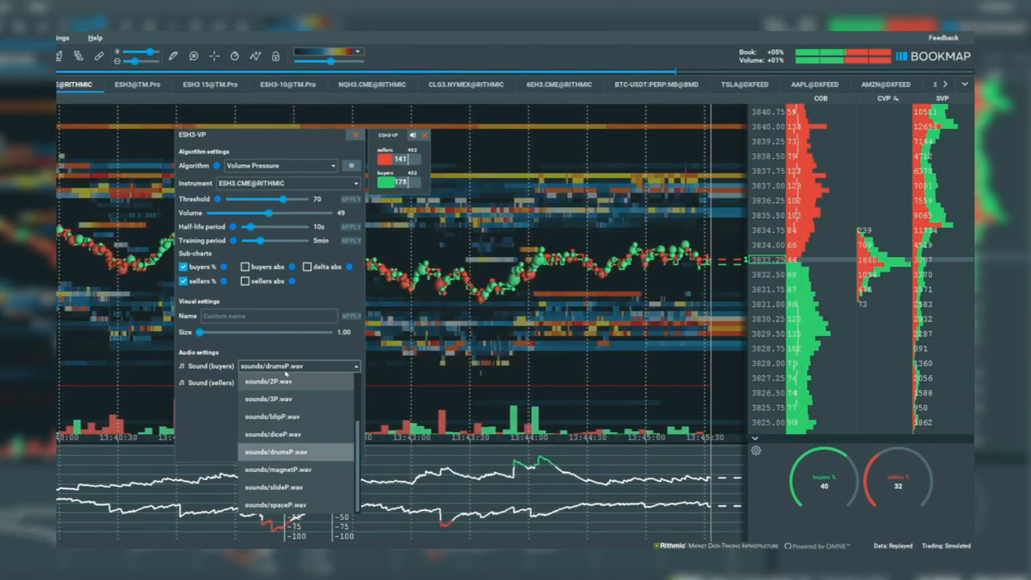
click(294, 451)
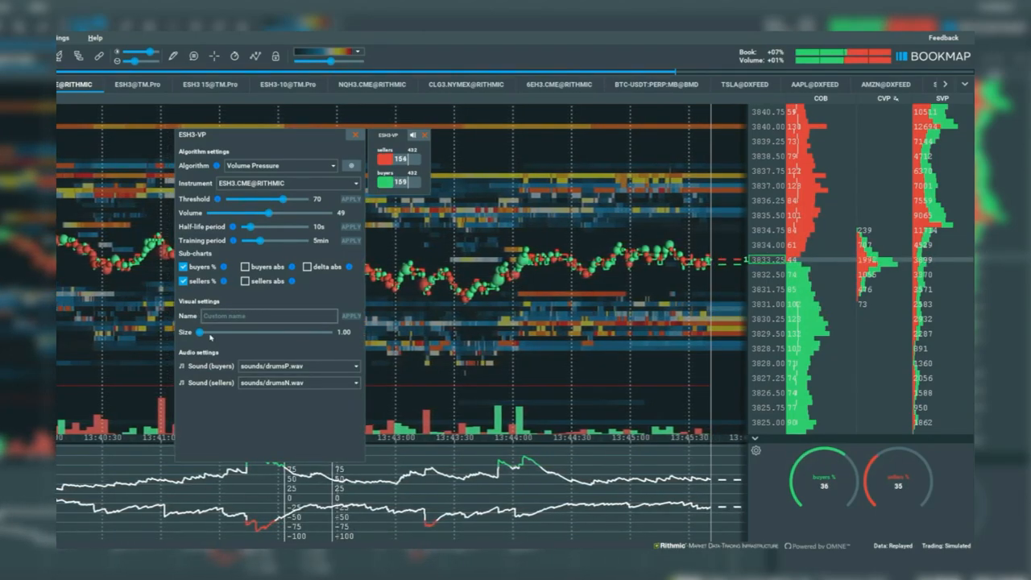
drag(199, 332, 334, 332)
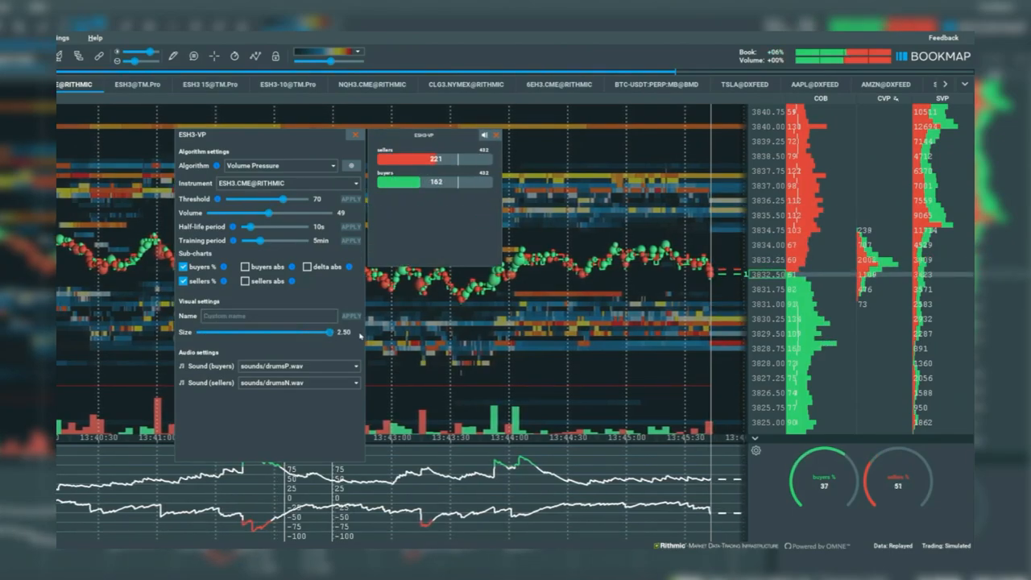
Reset widget Size to 1.00 and shorten the Training and Half-life periods.
drag(350, 331, 194, 332)
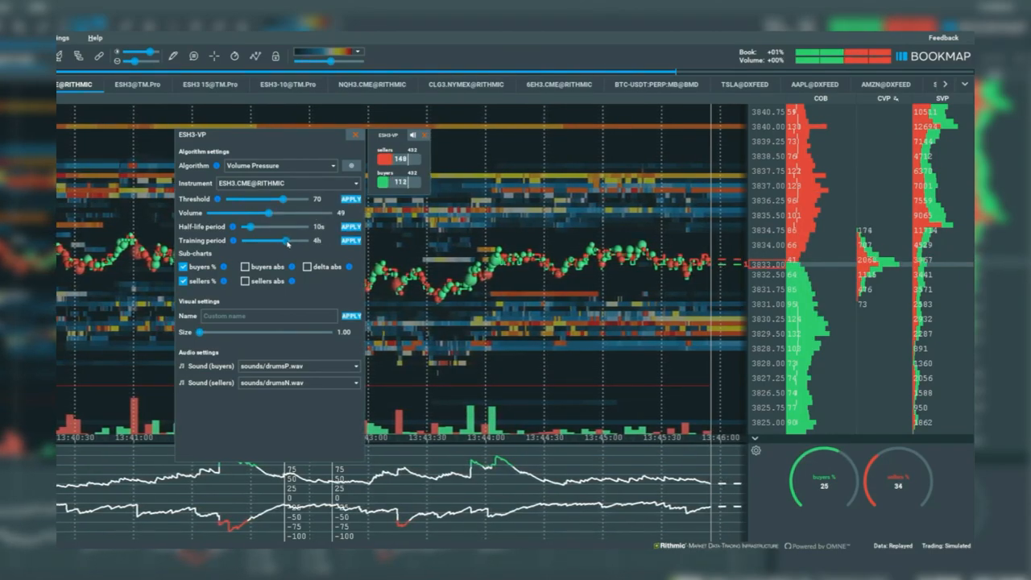
drag(288, 241, 254, 241)
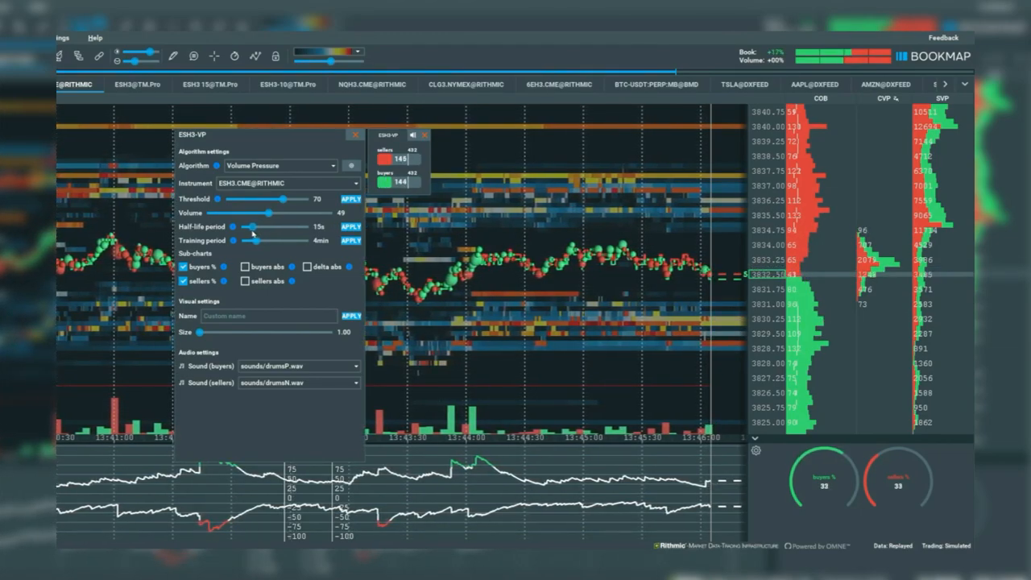
drag(257, 226, 249, 226)
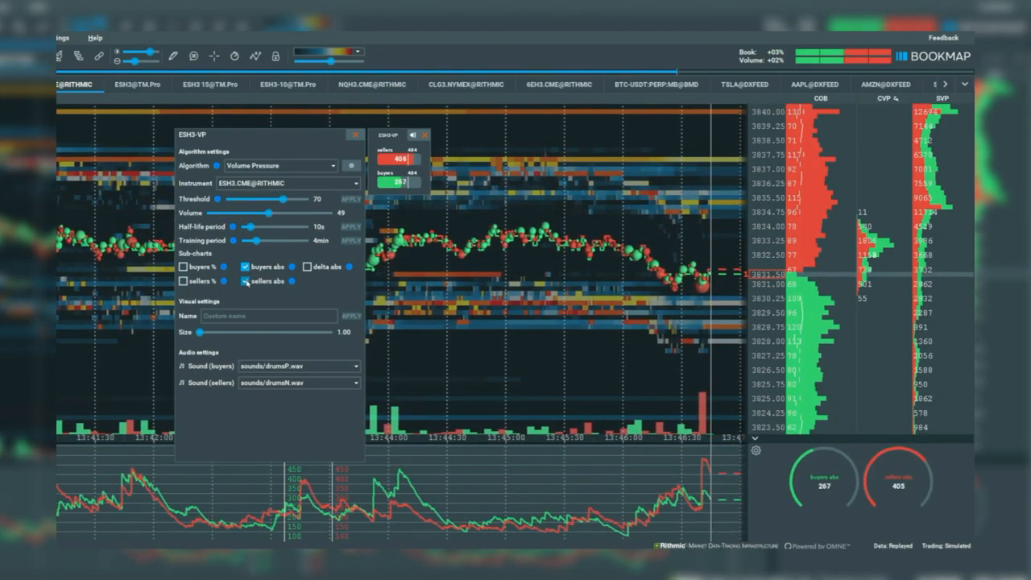
Turn on the sellers absolute volume line in Sub-charts.
click(313, 266)
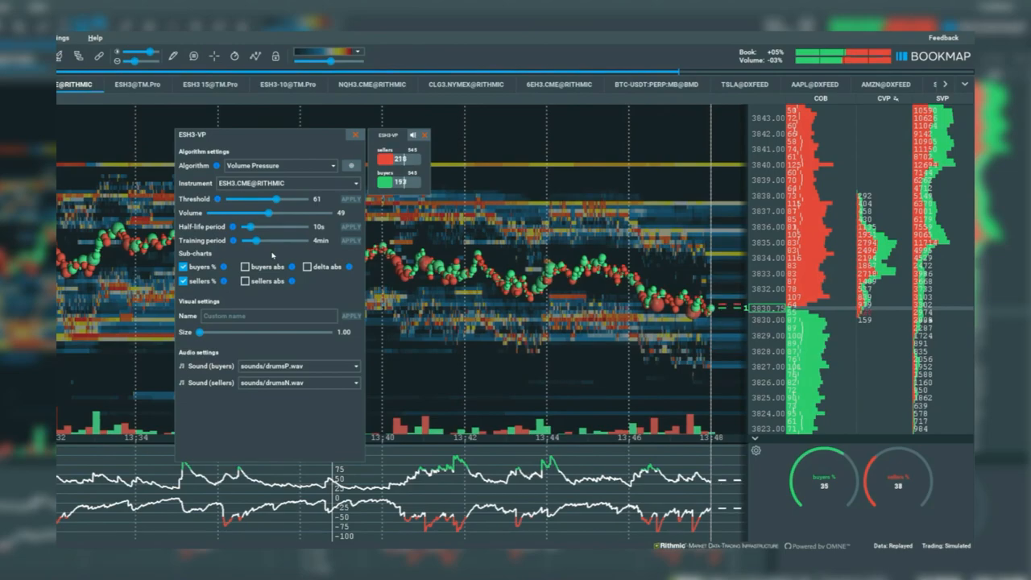
mouse_move(355, 135)
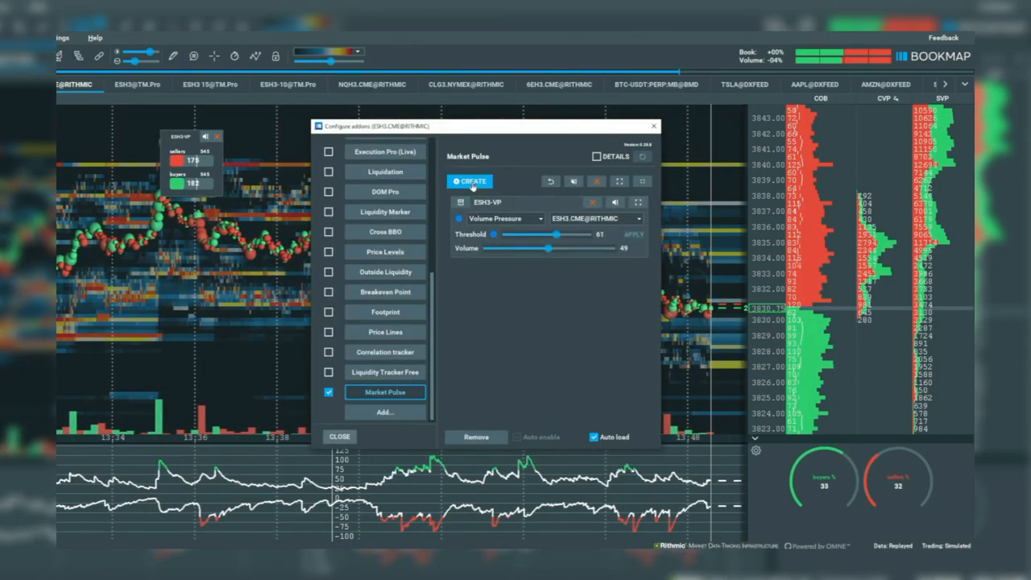
Create another ESH3-VP Volume Pressure widget in the Market Pulse list.
click(468, 180)
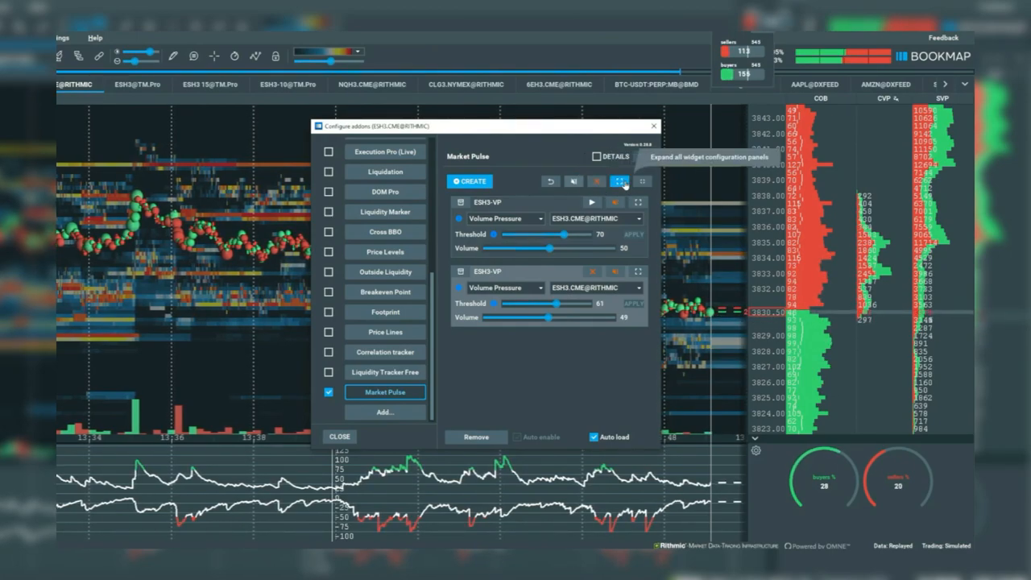
click(613, 180)
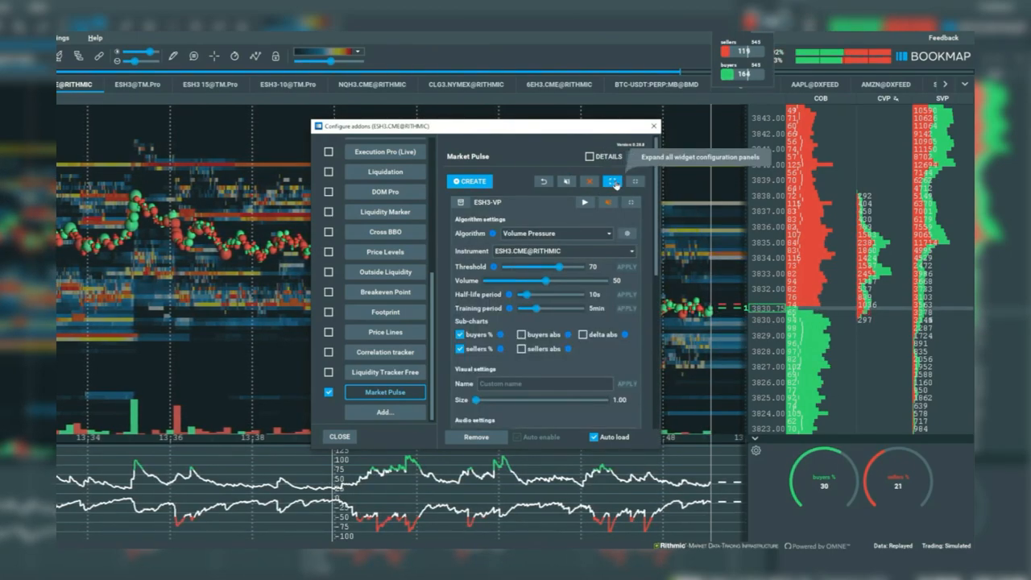
click(642, 178)
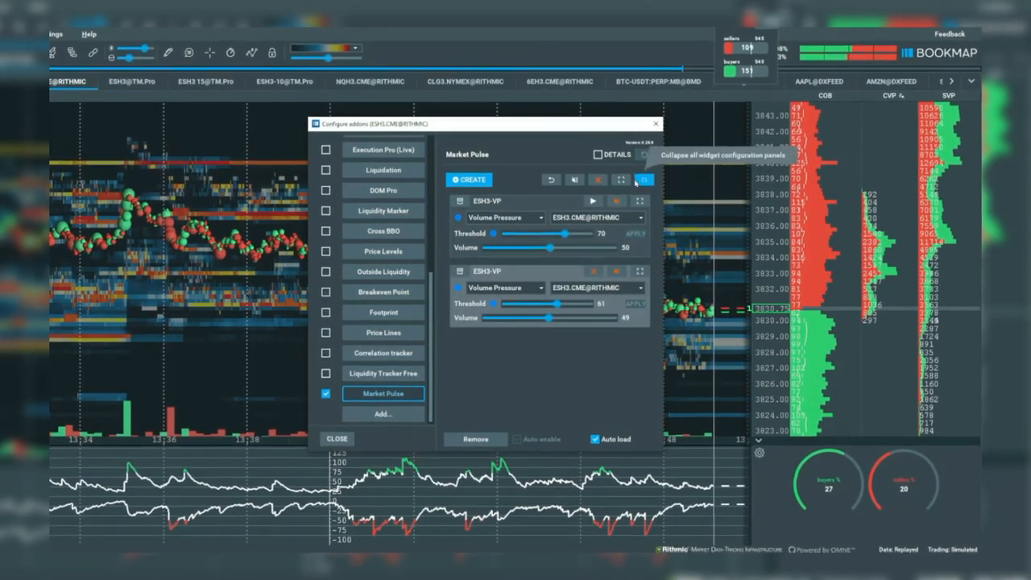